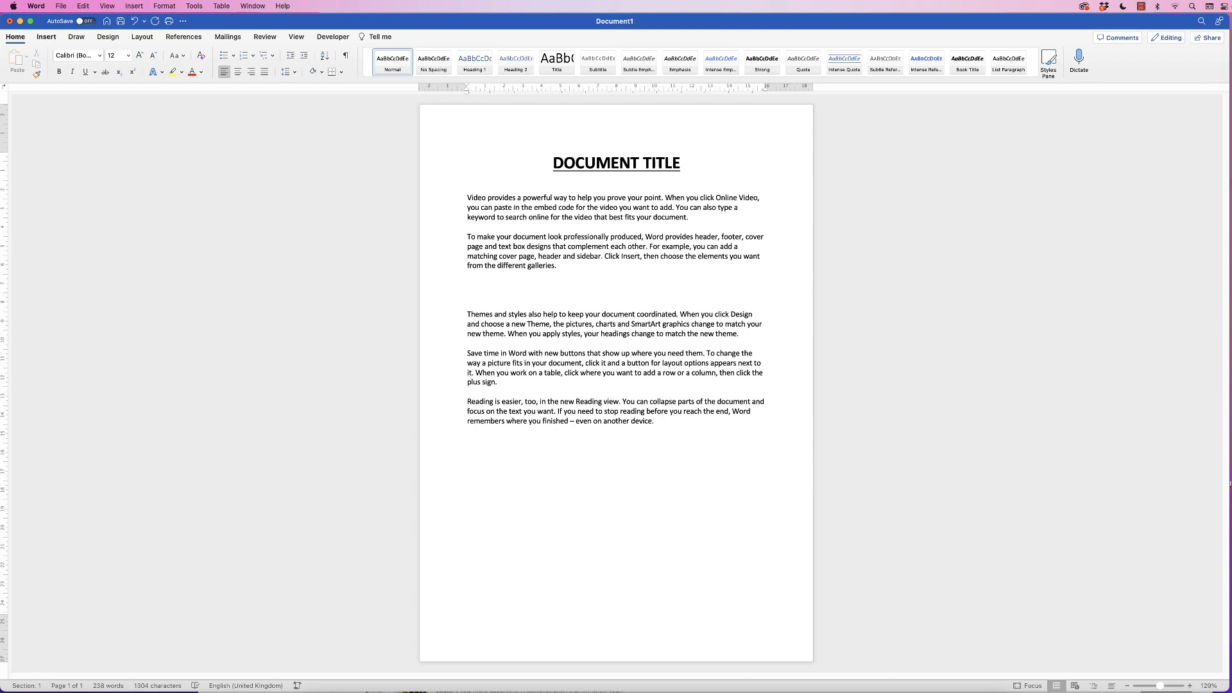
# Bring up the Insert ribbon's table-size grid for a new table after the second paragraph.
pyautogui.click(46, 36)
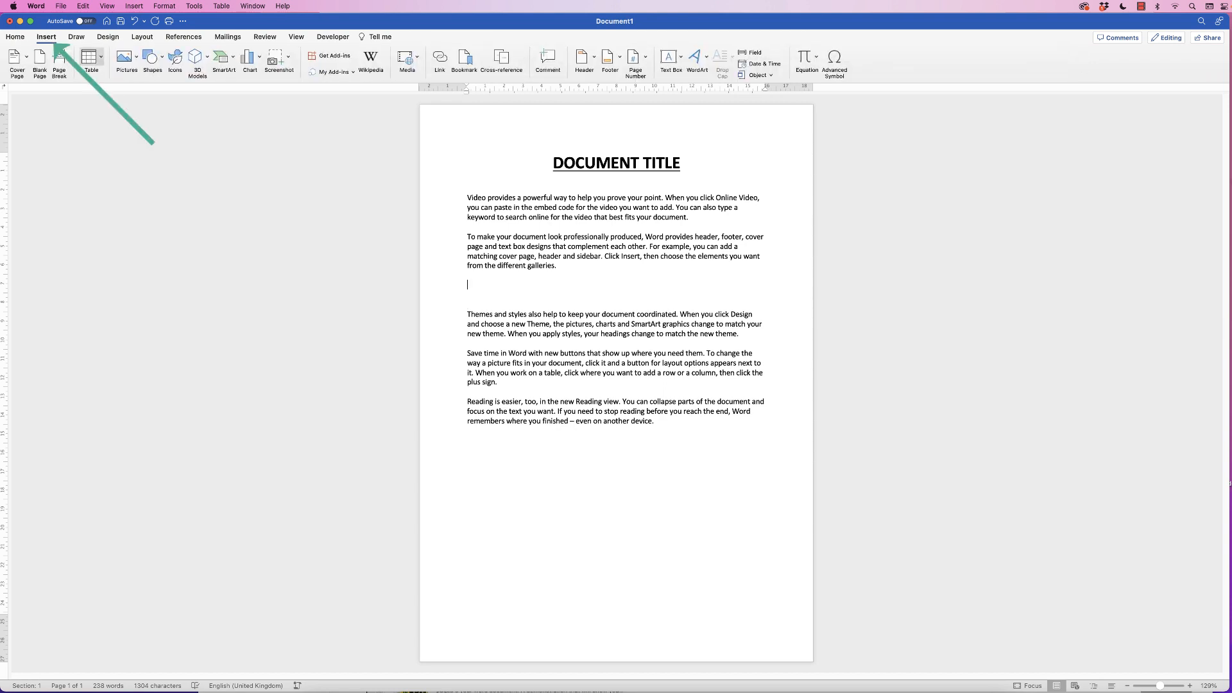
pyautogui.click(89, 61)
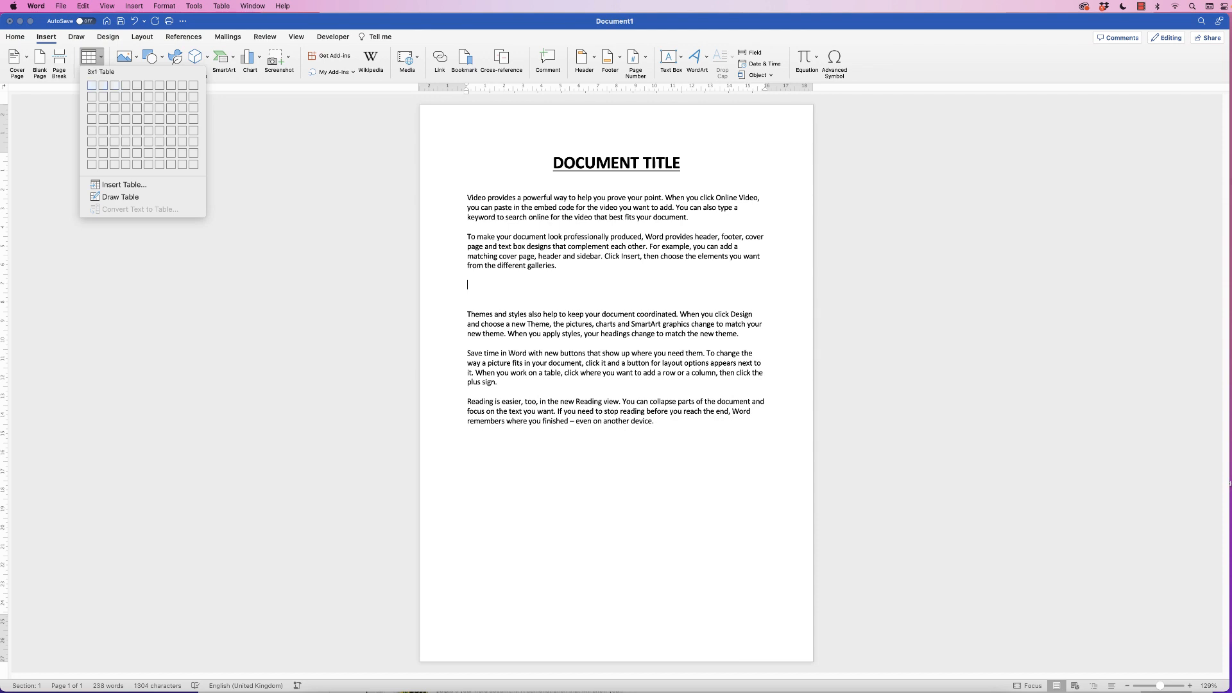
pyautogui.moveTo(136, 124)
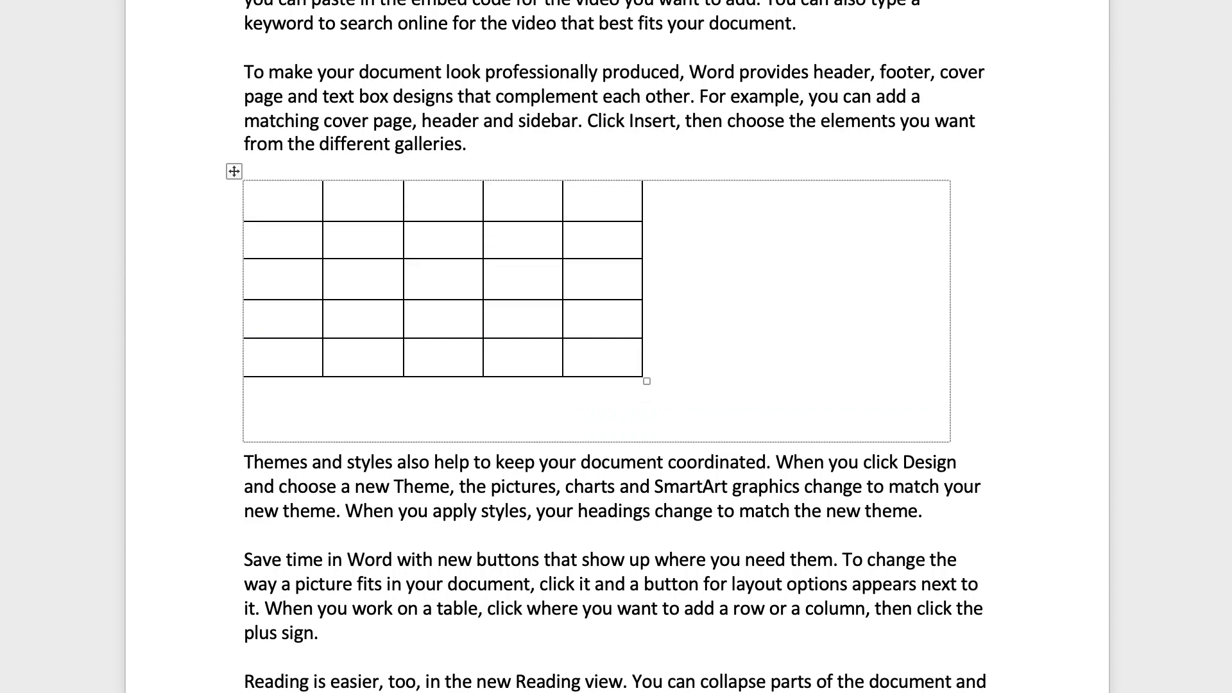
# Stretch the new 5x5 table to span the full text width.
pyautogui.moveTo(646, 379); pyautogui.dragTo(953, 445)
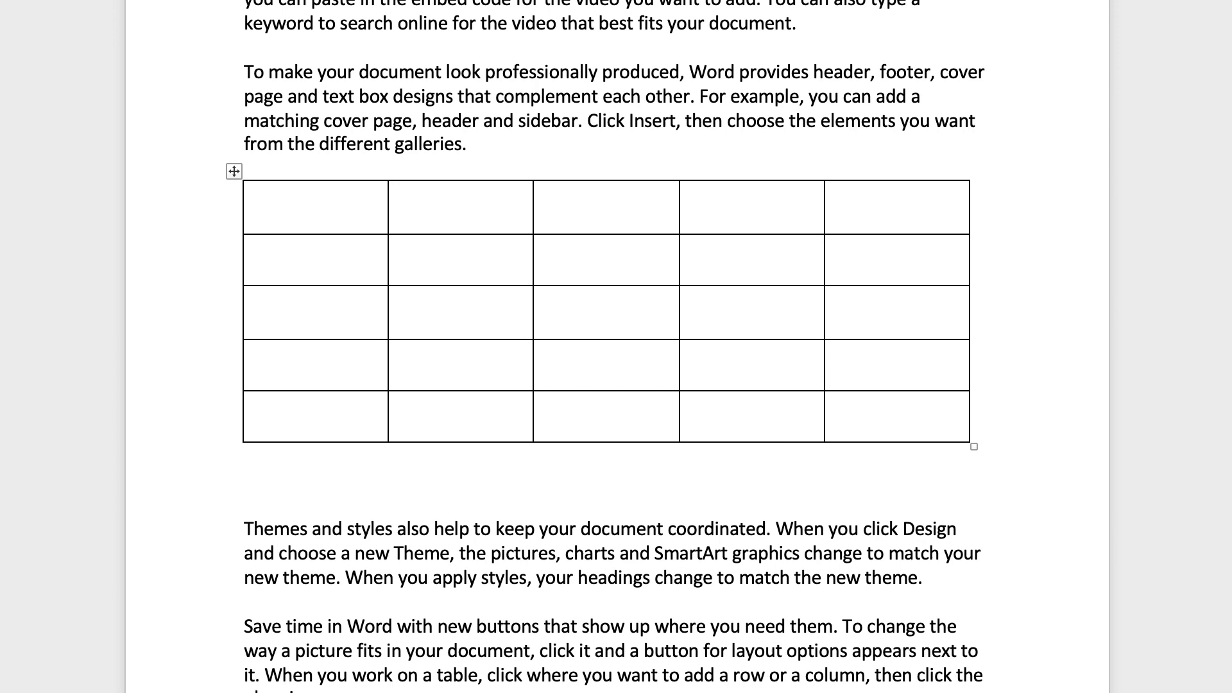
# Narrow the table after the second paragraph so the third paragraph wraps beside it.
pyautogui.click(254, 206)
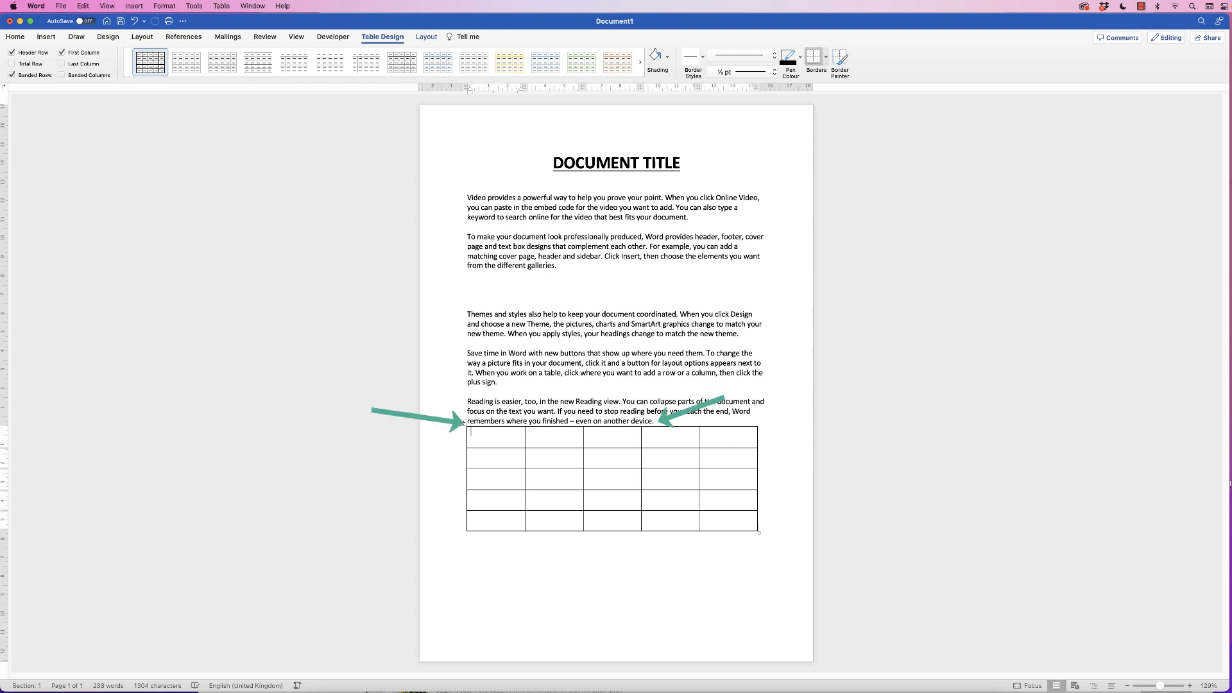
pyautogui.click(14, 36)
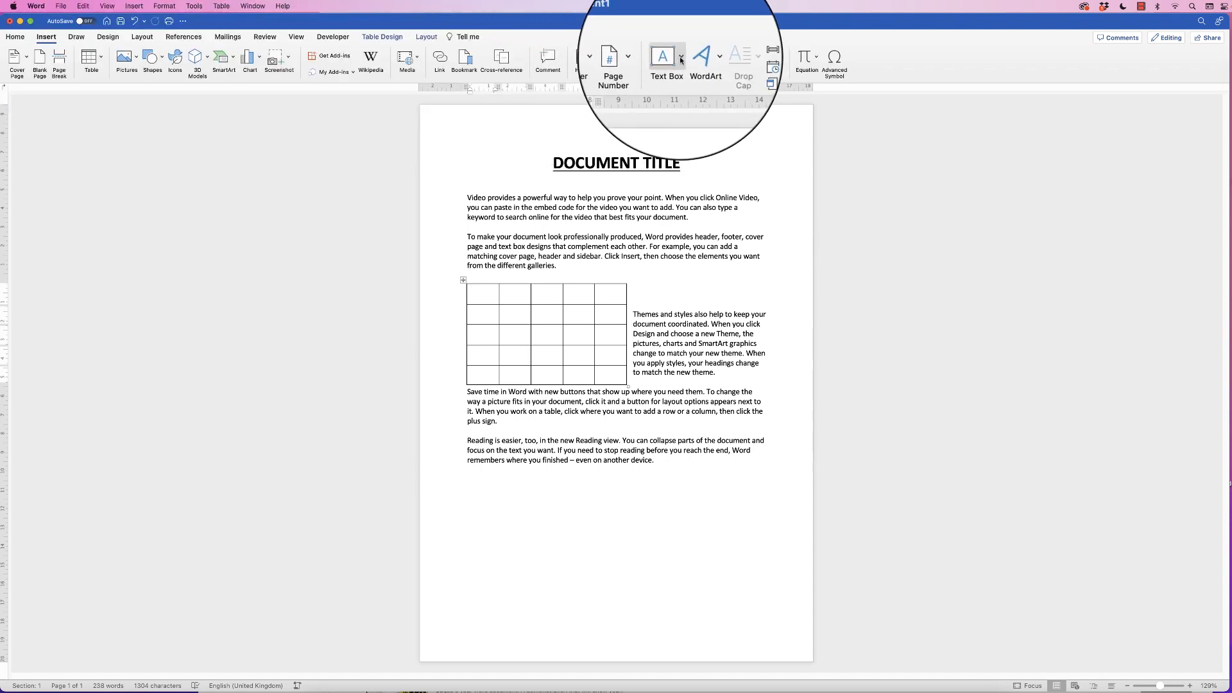
# Draw an empty text box below the final paragraph.
pyautogui.click(670, 61)
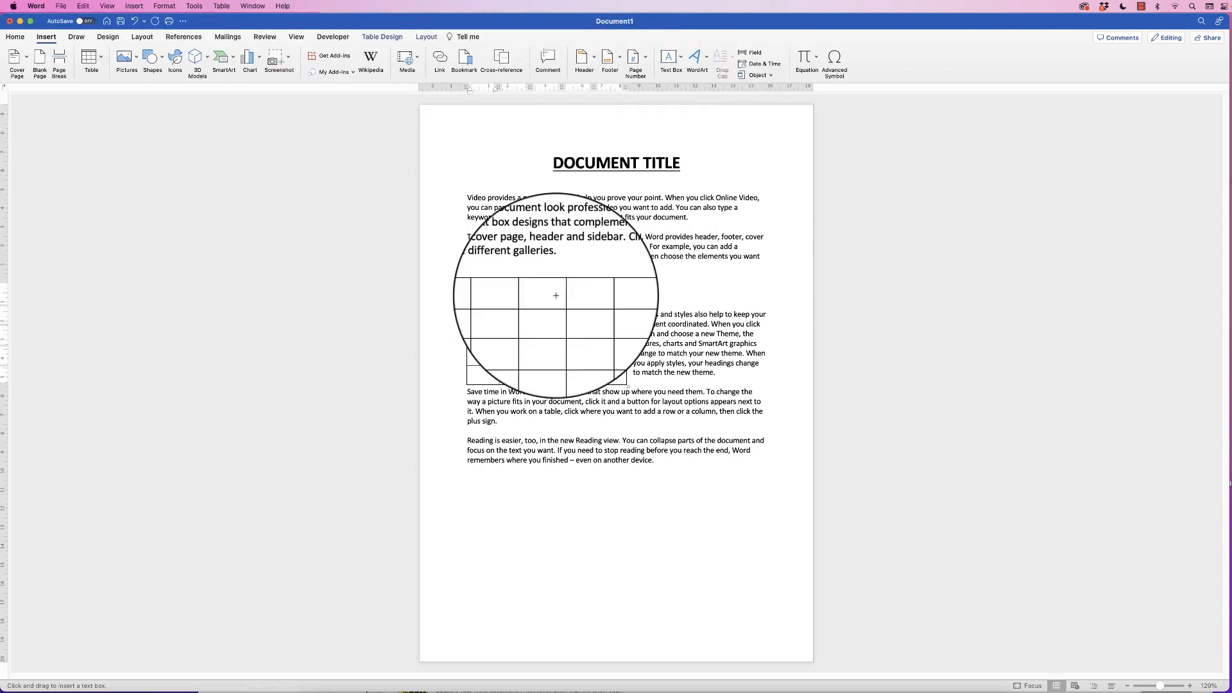
pyautogui.moveTo(466, 487); pyautogui.dragTo(648, 601)
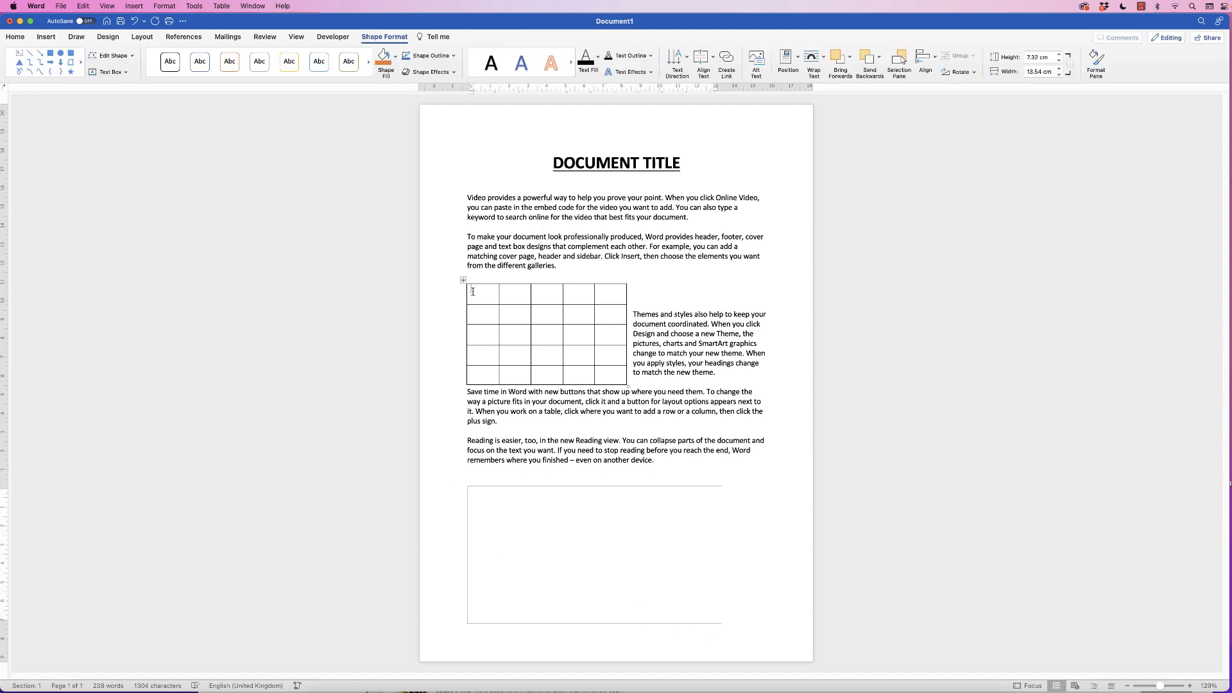
# Put the 5x5 table inside the text box and shrink the box to fit it.
pyautogui.click(464, 281)
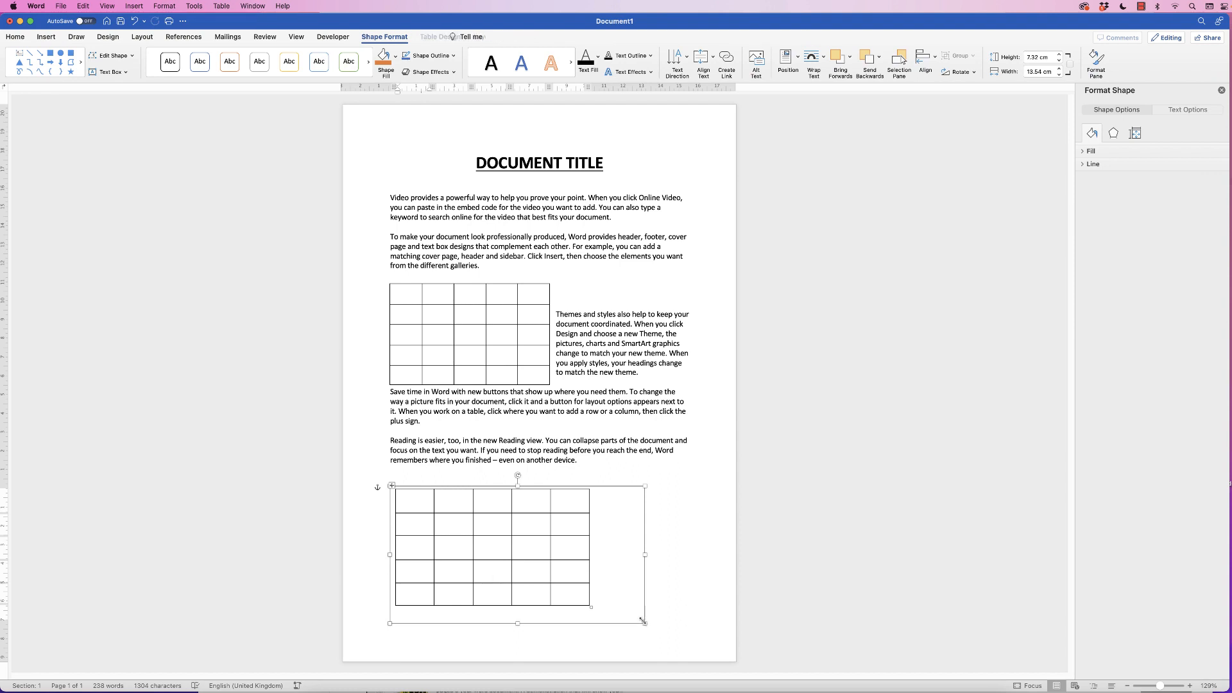
pyautogui.moveTo(645, 622); pyautogui.dragTo(593, 610)
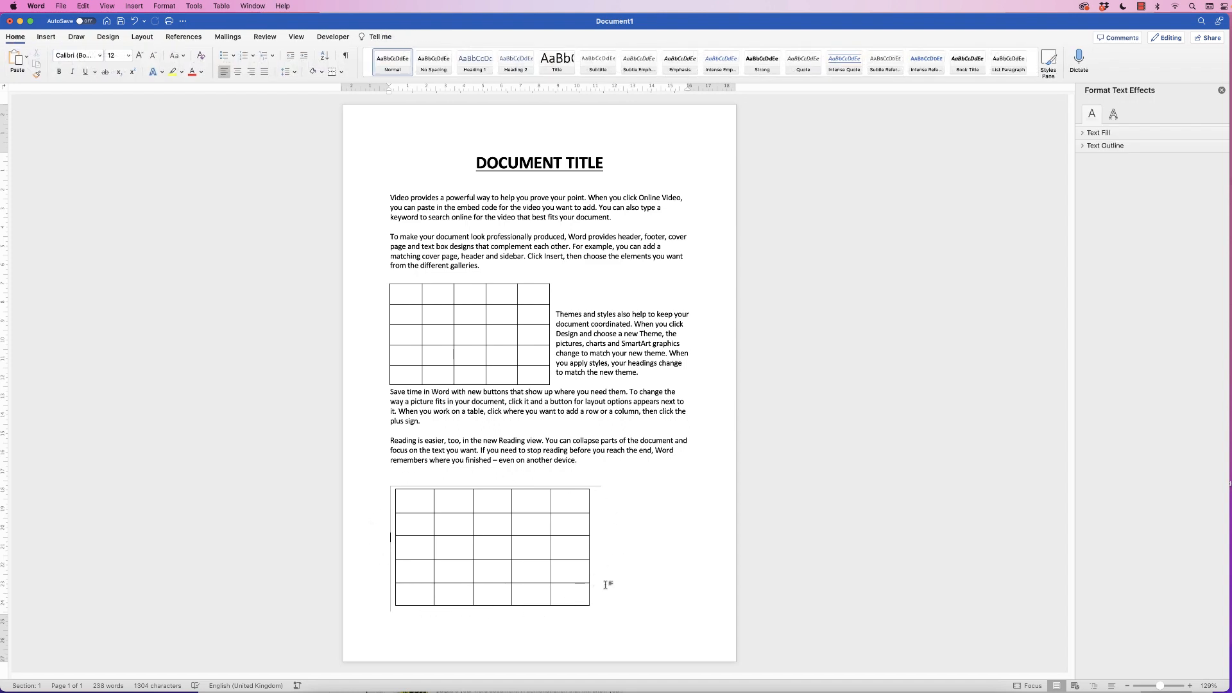
# Set the table's text box to No Outline.
pyautogui.click(493, 548)
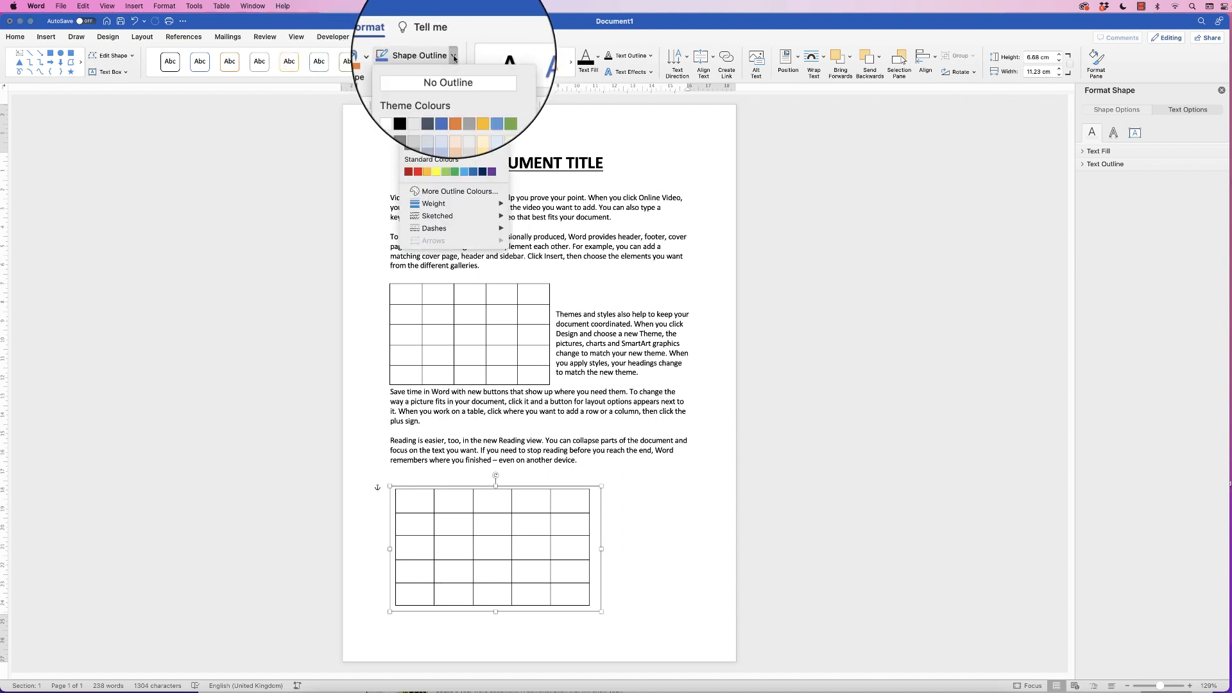
pyautogui.click(448, 82)
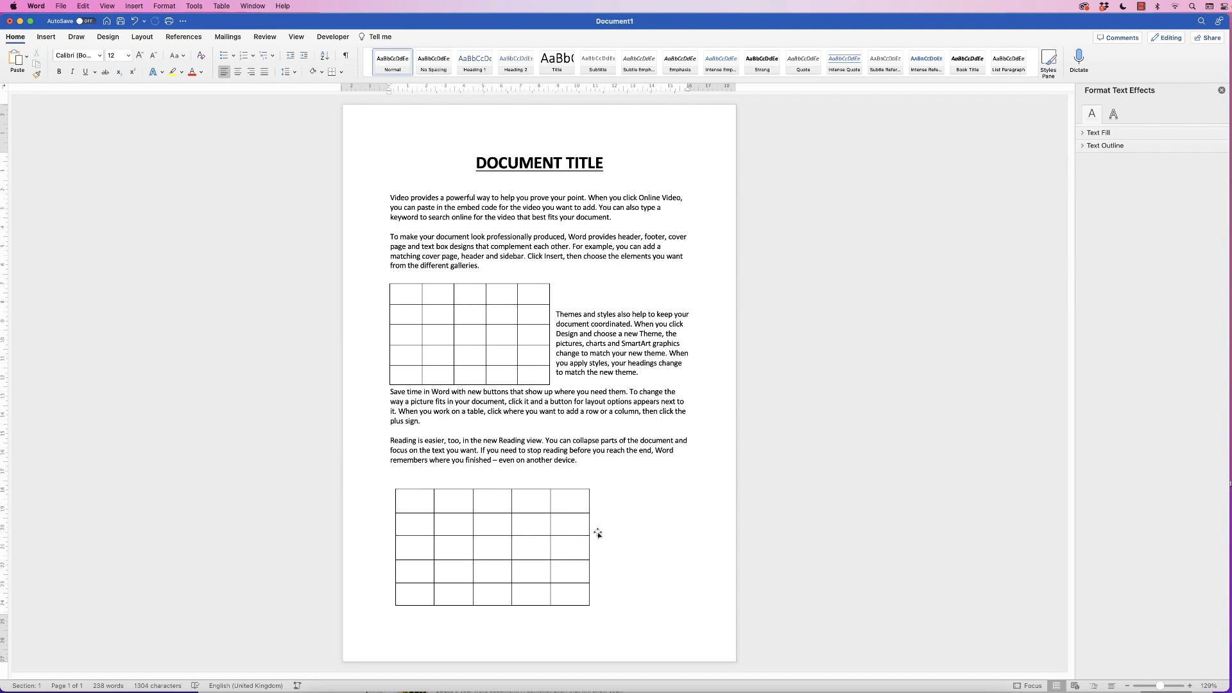
# Move the table's text box up to just below the second paragraph.
pyautogui.click(425, 289)
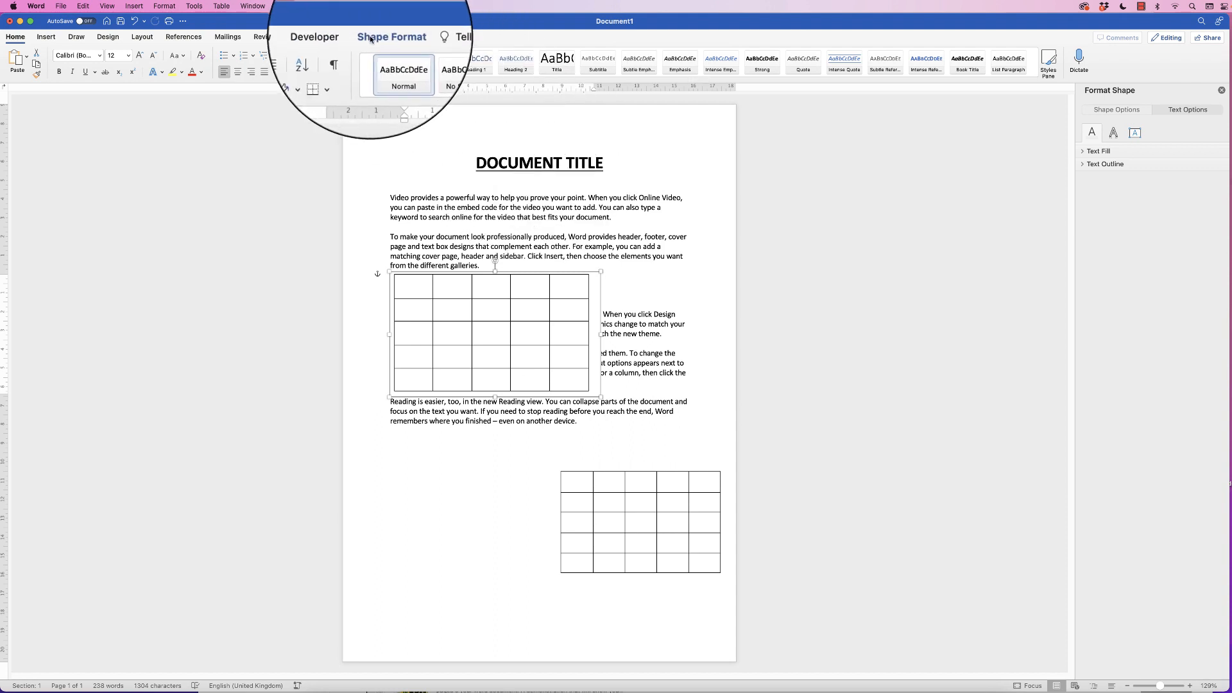
# Try Tight wrapping on the text box, then settle on Top and Bottom.
pyautogui.click(390, 36)
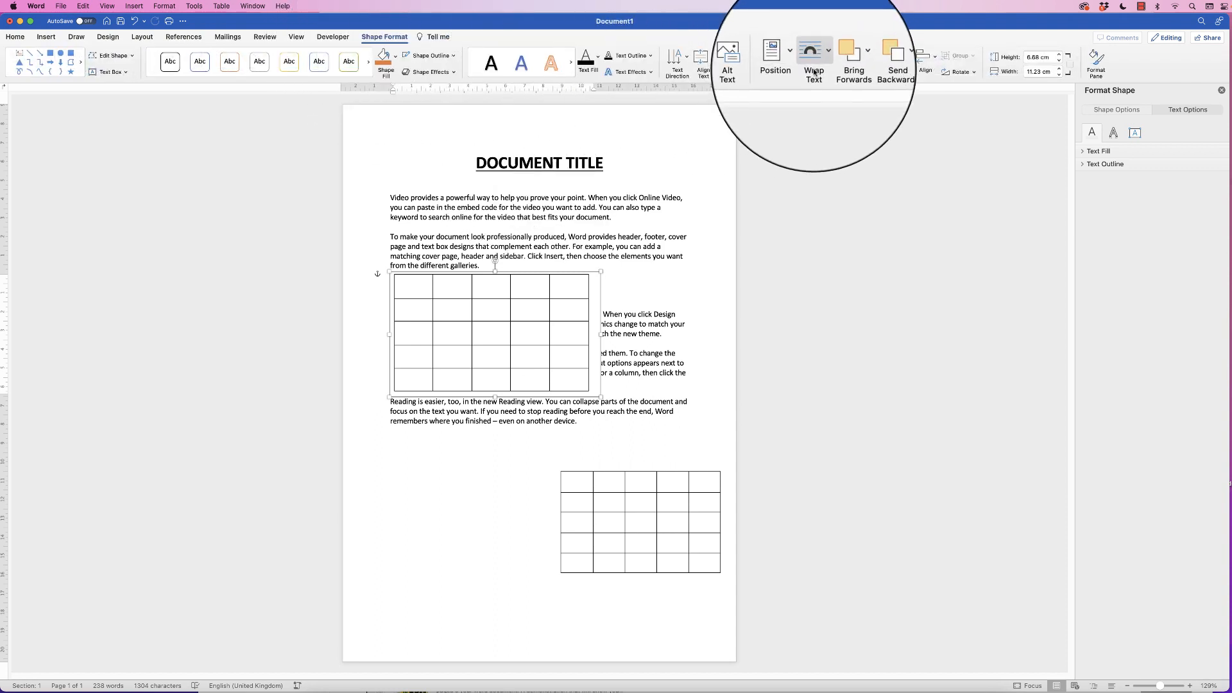
pyautogui.moveTo(813, 56)
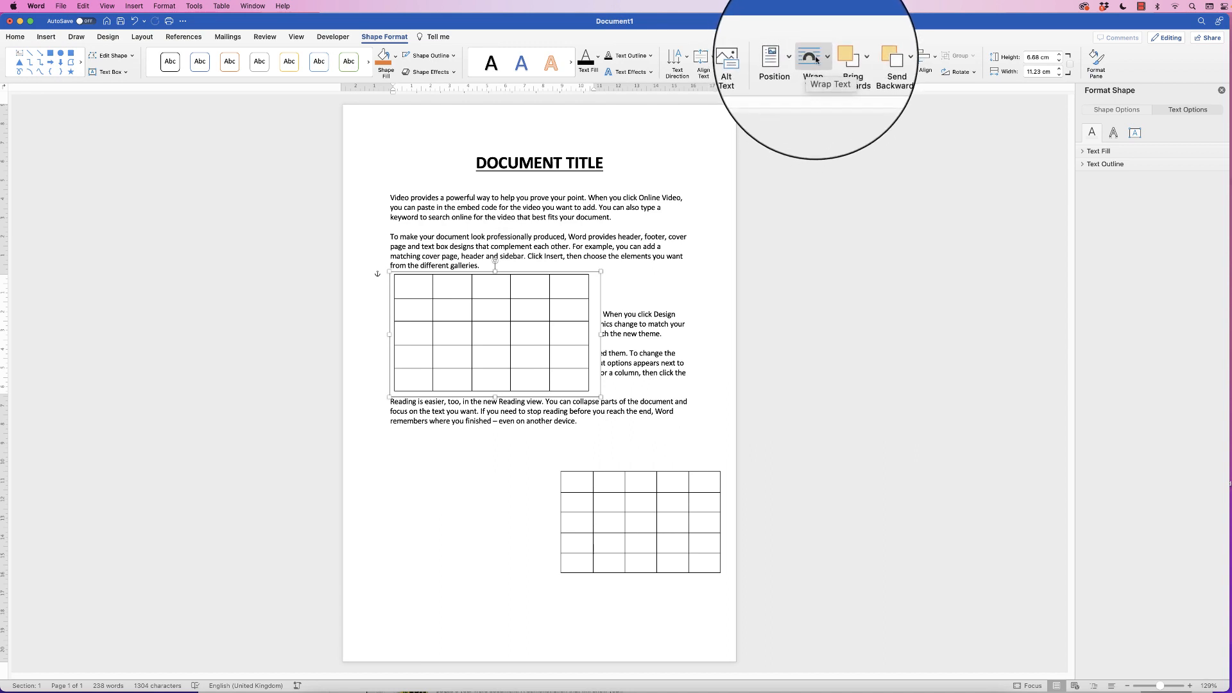
pyautogui.click(813, 62)
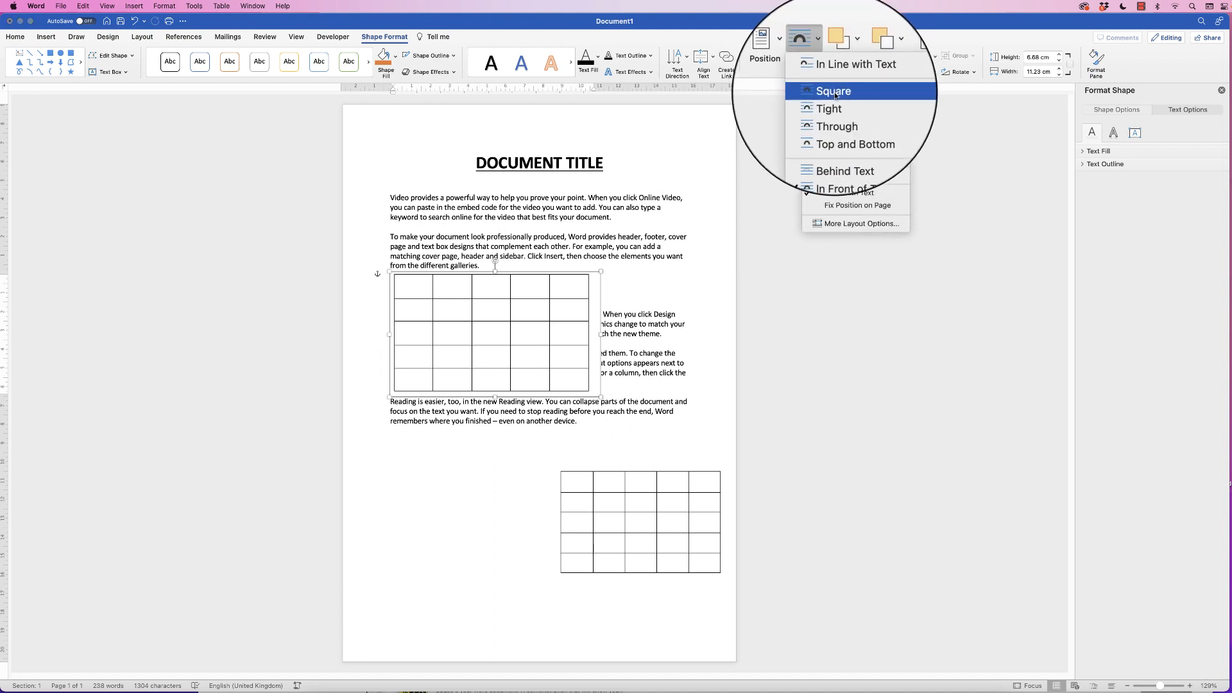
pyautogui.click(833, 91)
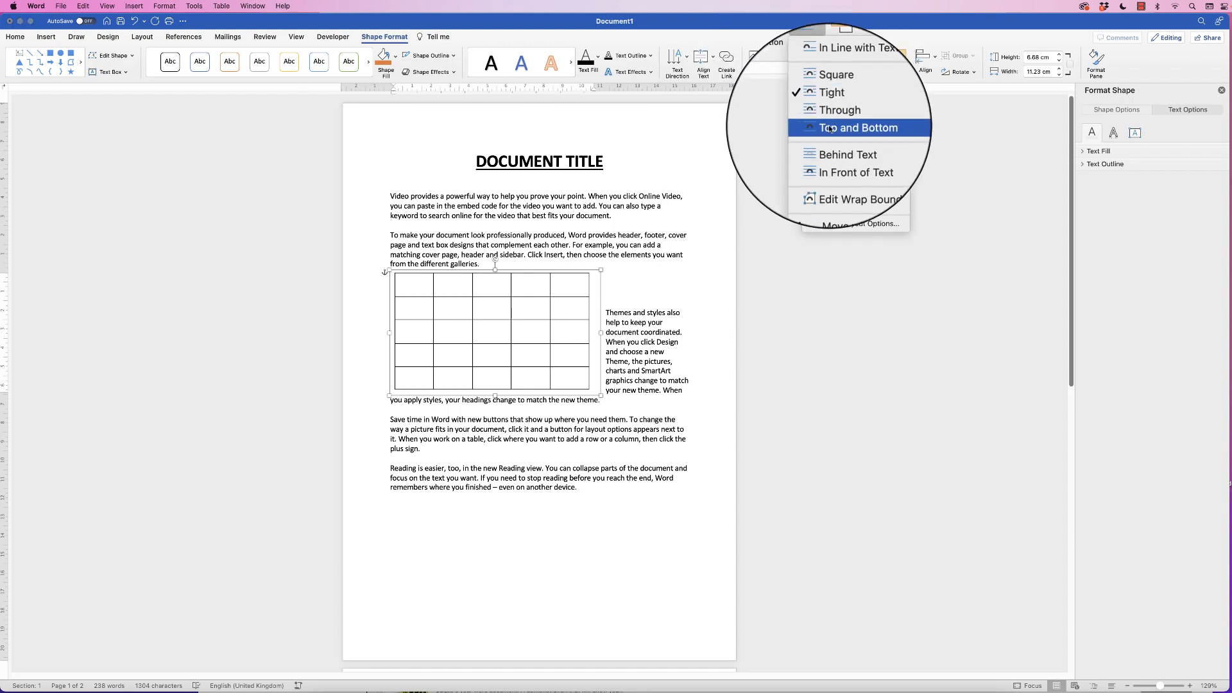
pyautogui.click(857, 127)
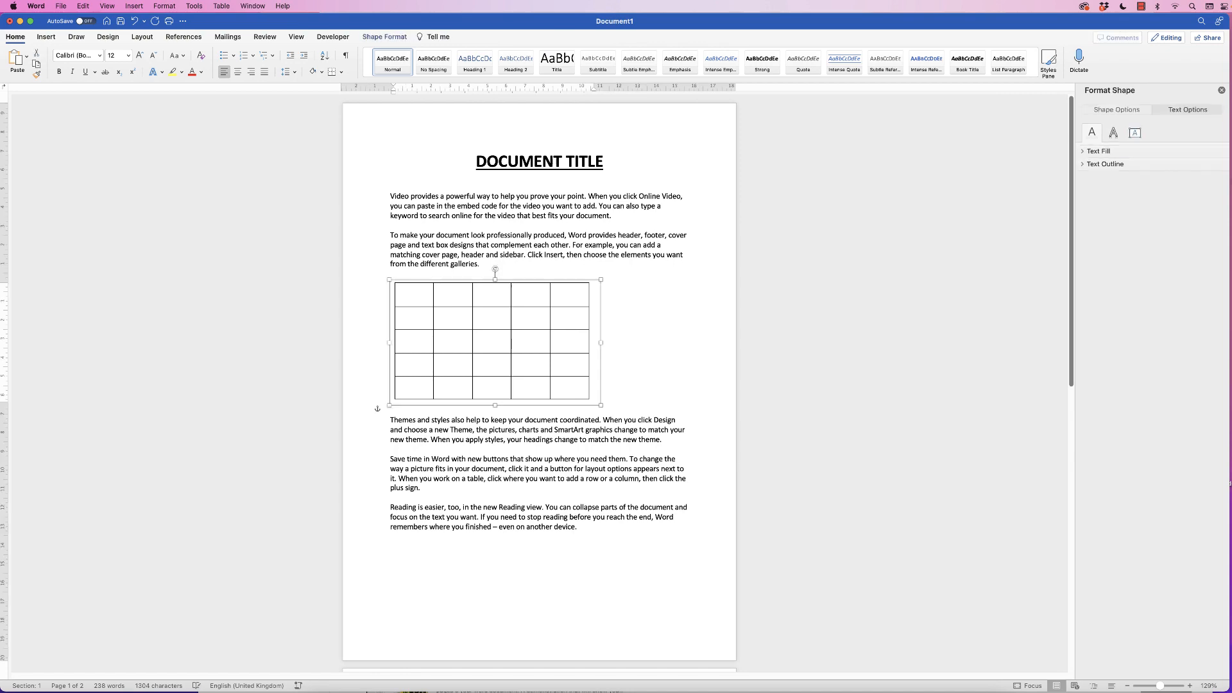
# Drag the text box around and drop it between the second and third paragraphs.
pyautogui.moveTo(495, 342); pyautogui.dragTo(571, 408)
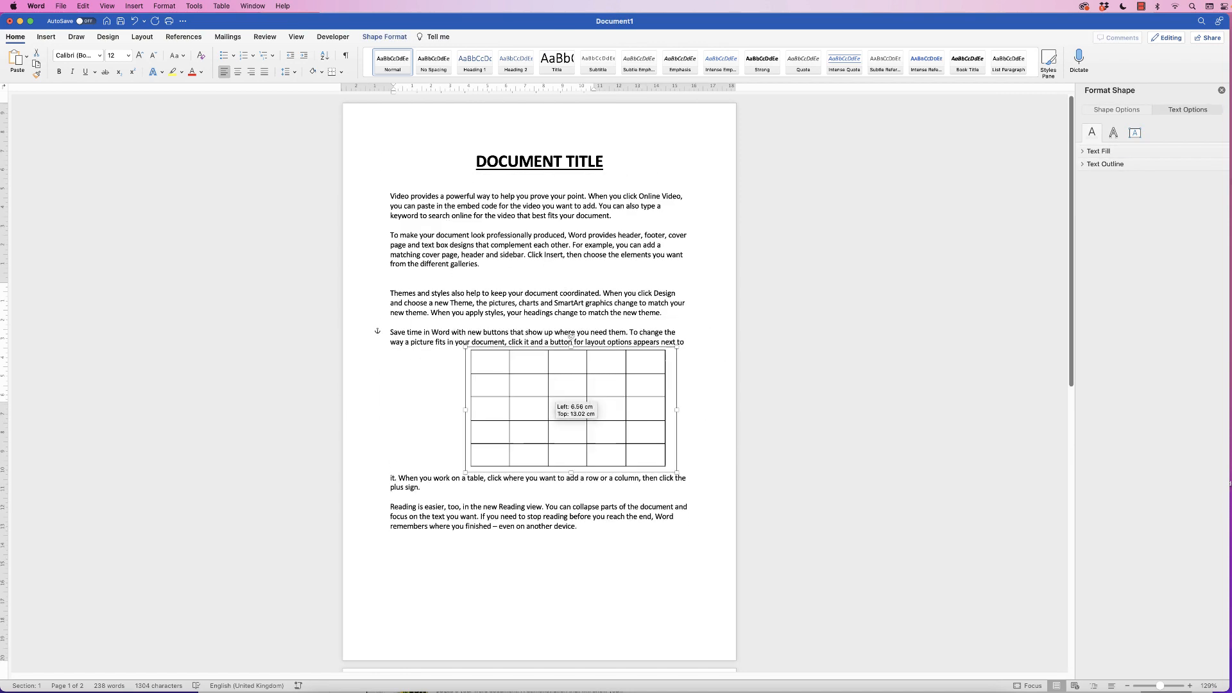
pyautogui.moveTo(570, 408); pyautogui.dragTo(495, 341)
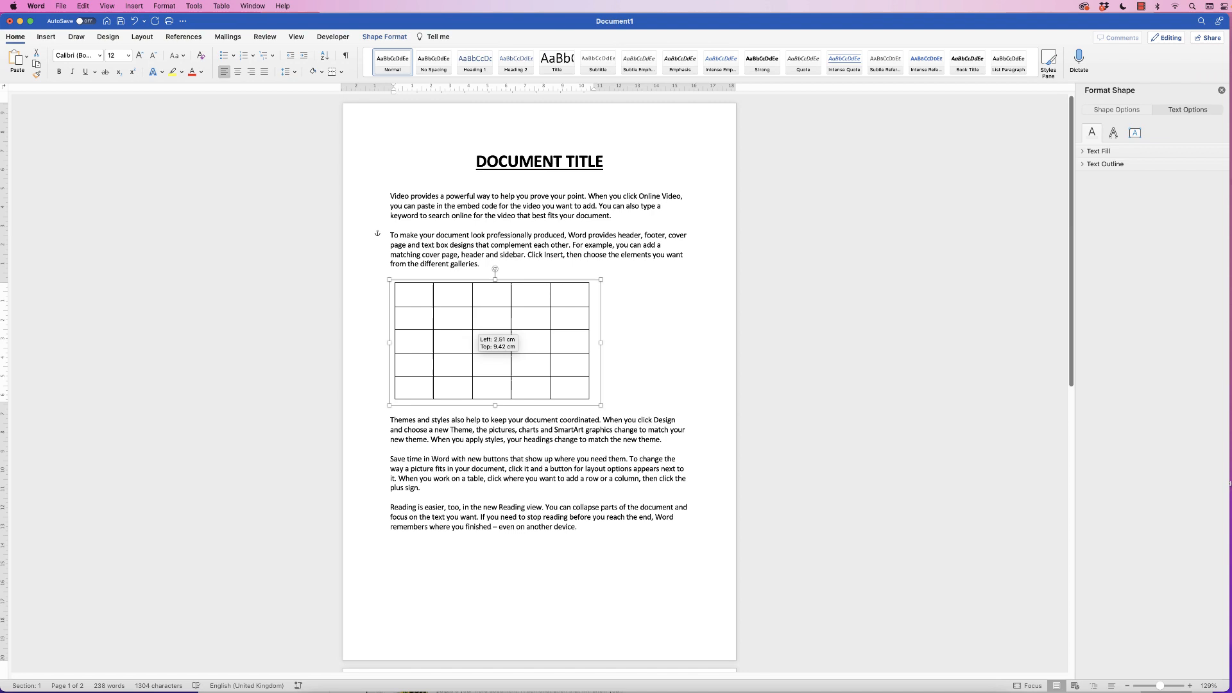
pyautogui.moveTo(495, 341); pyautogui.dragTo(510, 359)
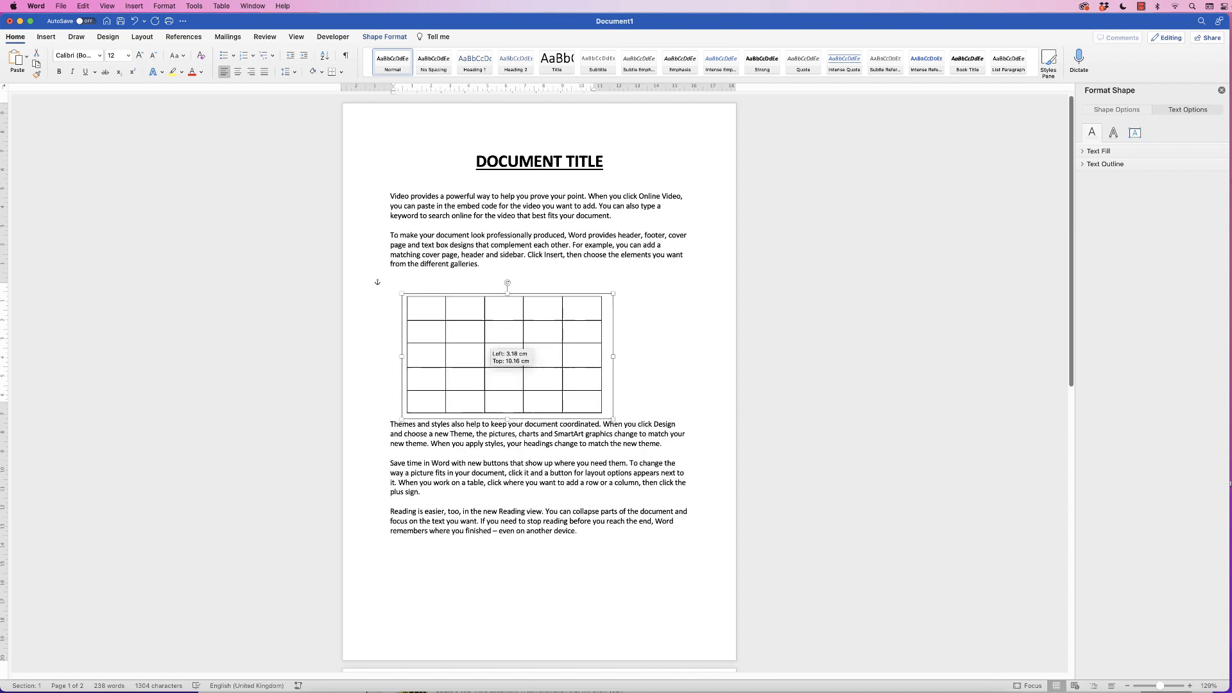
pyautogui.moveTo(509, 354); pyautogui.dragTo(491, 336)
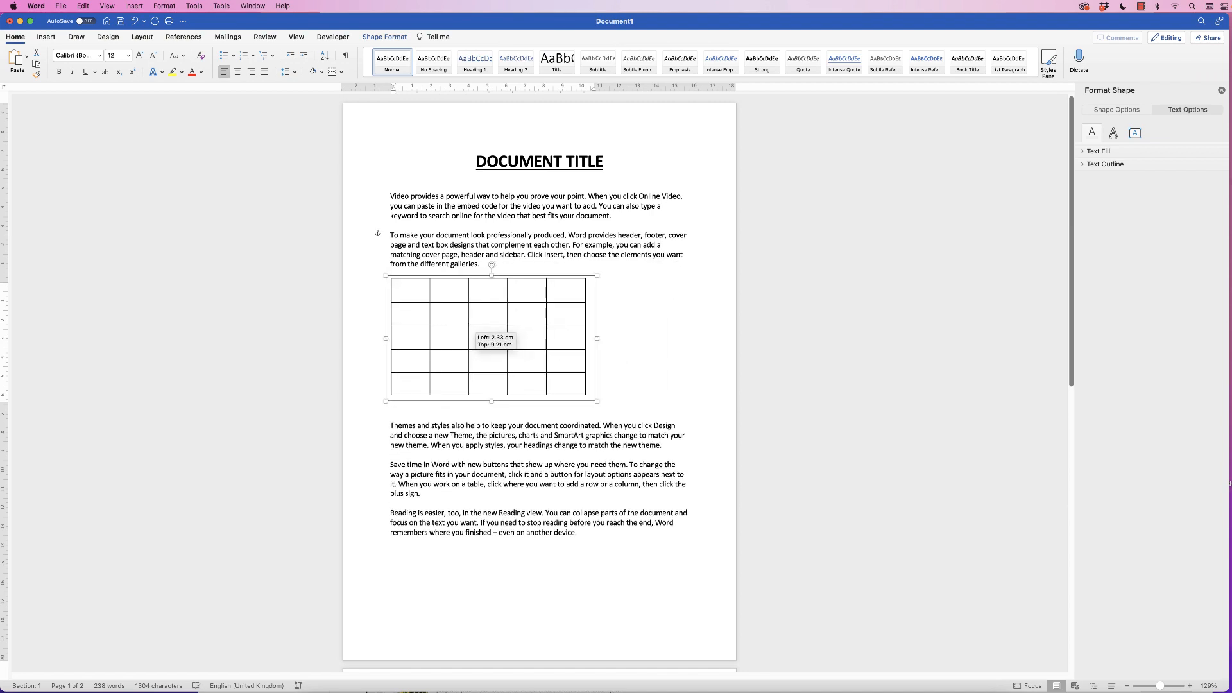